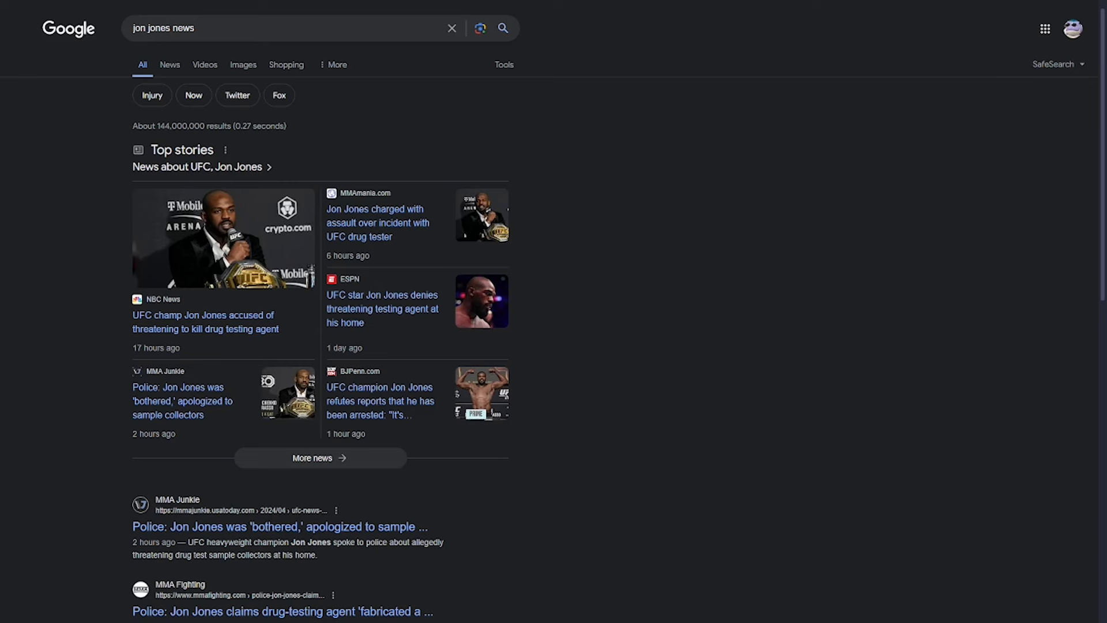
mouse_move(690, 464)
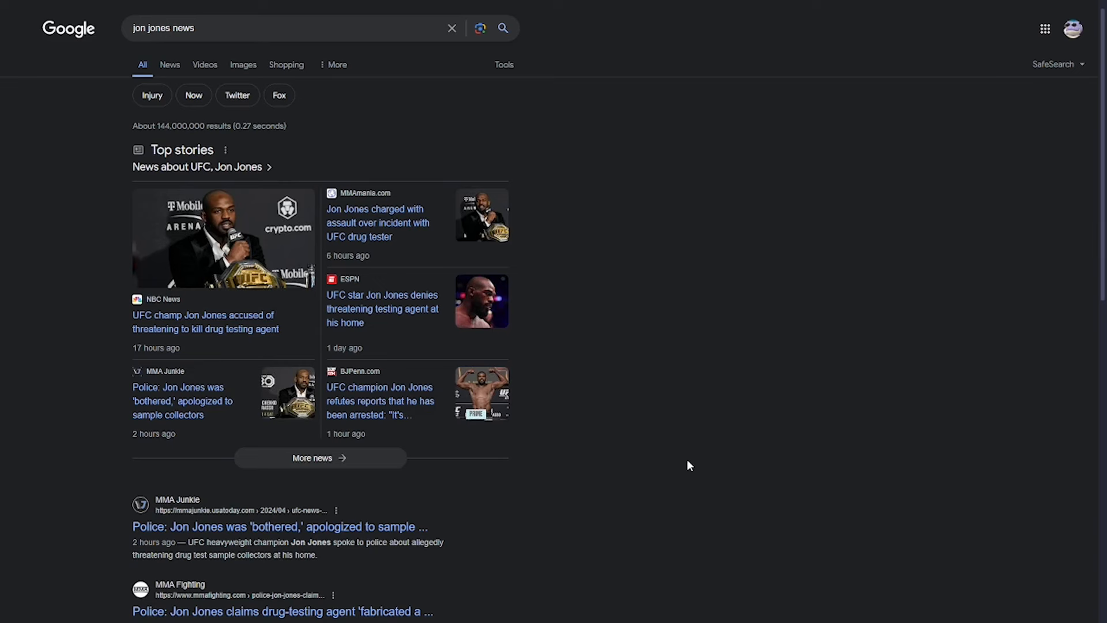
mouse_move(624, 547)
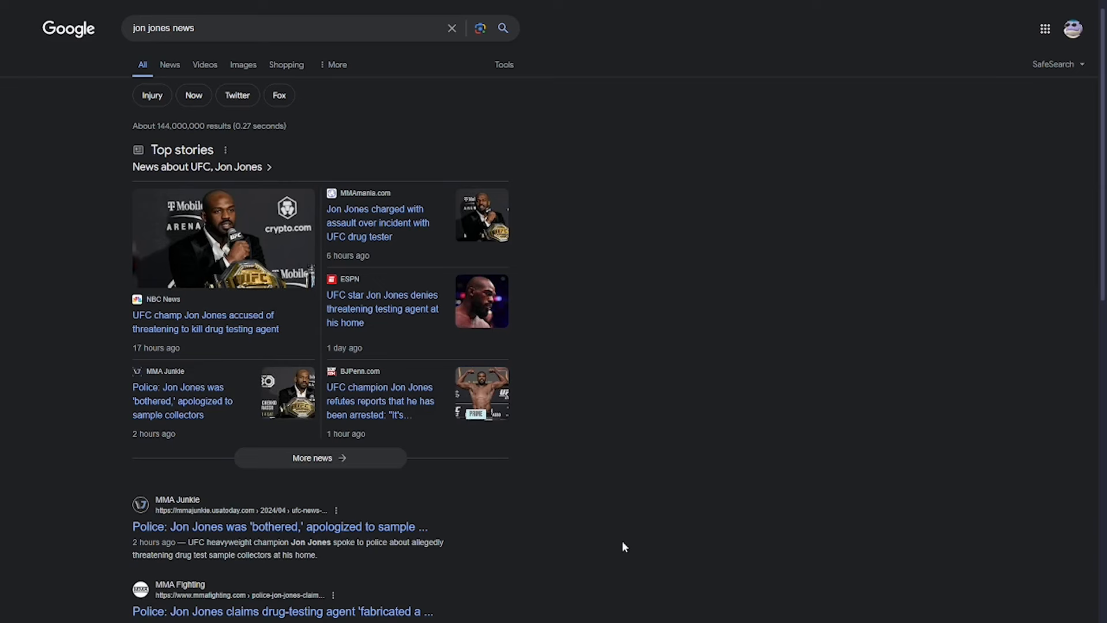